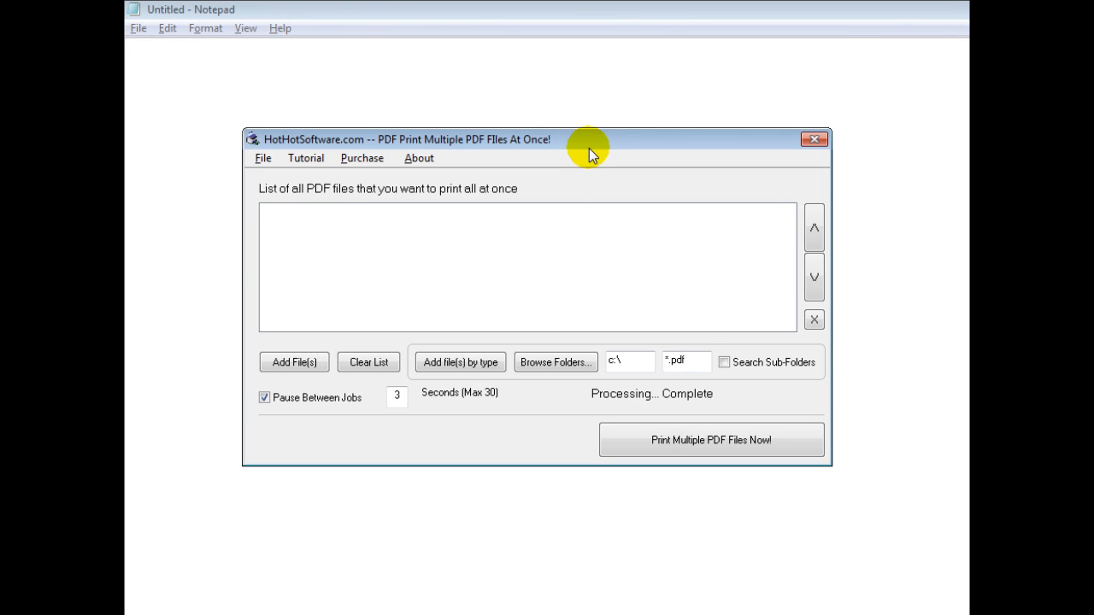
{"action": "mouse_move", "coordinate": [391, 149]}
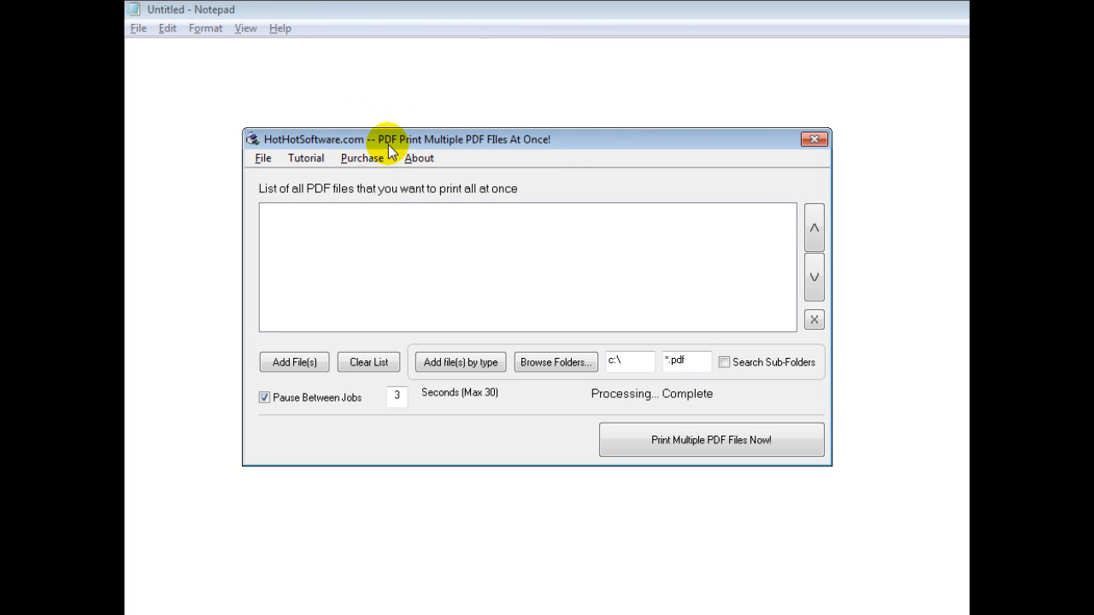
{"action": "mouse_move", "coordinate": [504, 151]}
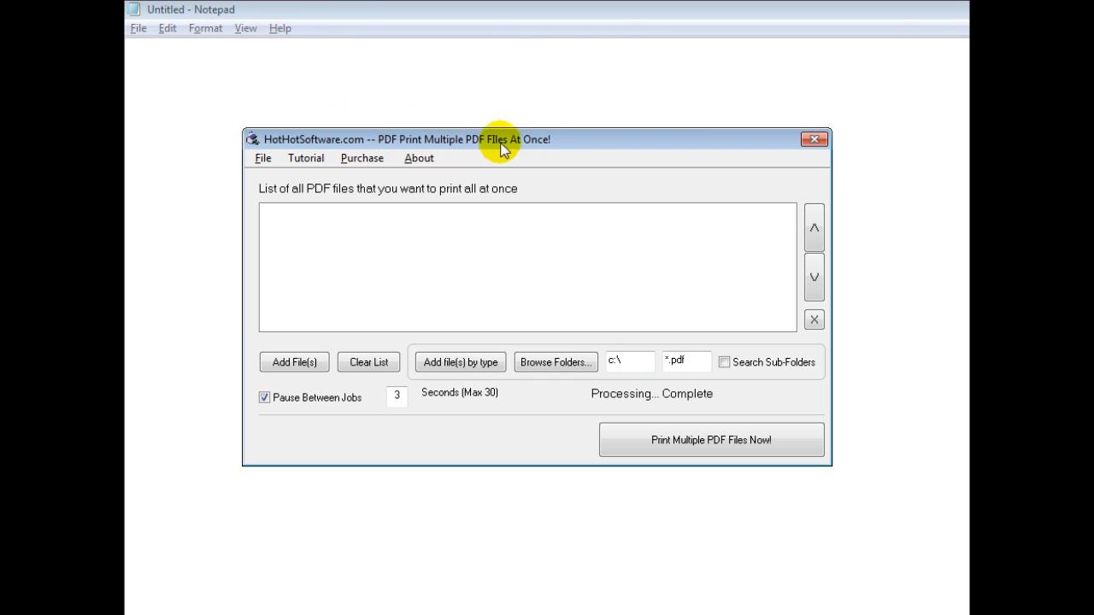
{"action": "mouse_move", "coordinate": [605, 191]}
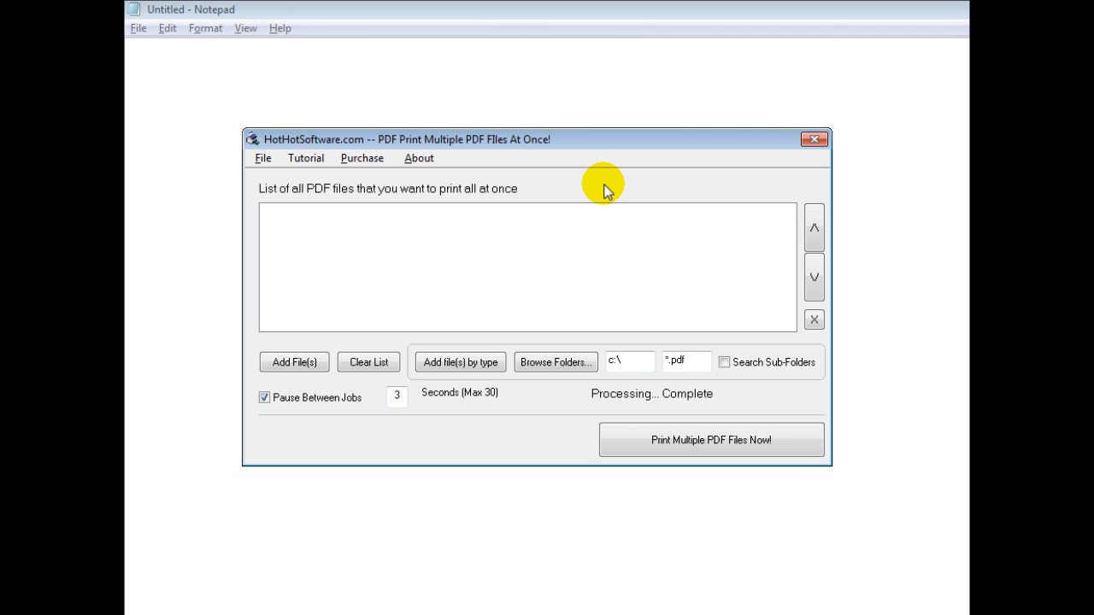
{"action": "mouse_move", "coordinate": [581, 212]}
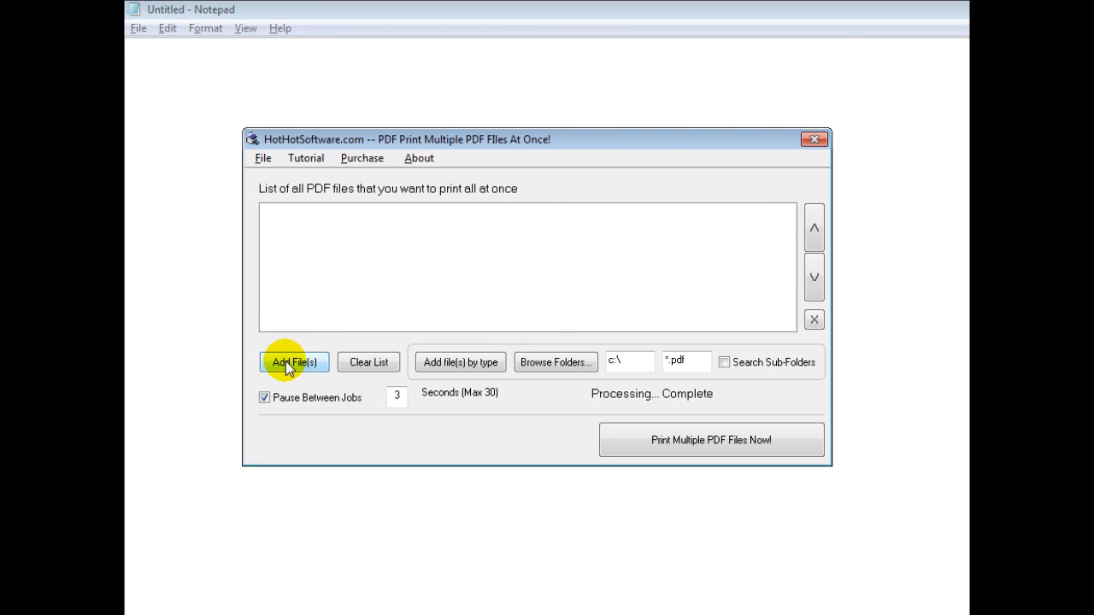
{"action": "mouse_move", "coordinate": [287, 366]}
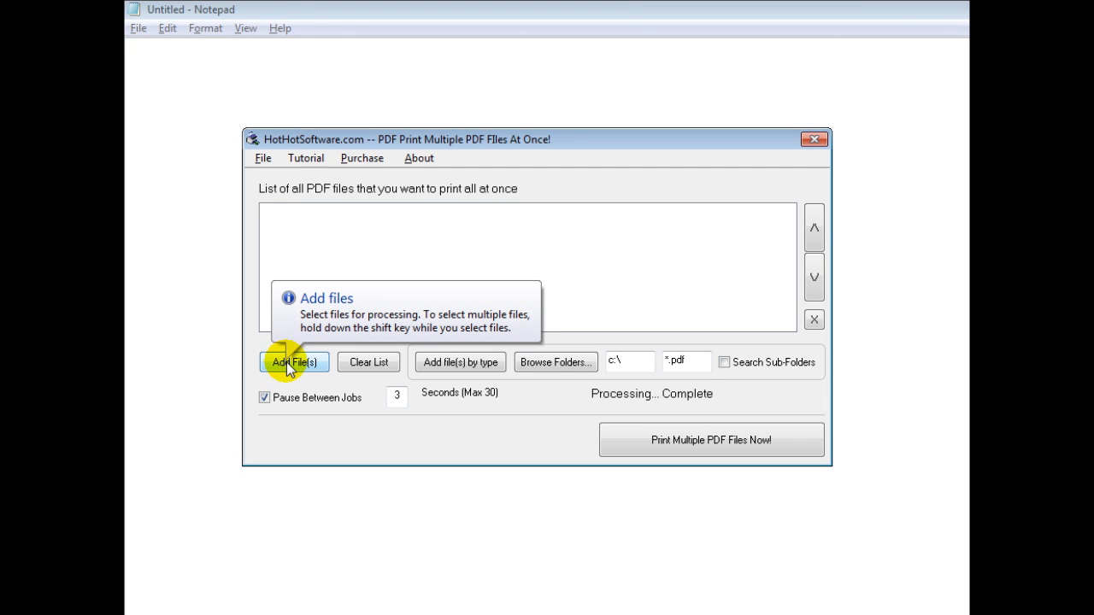
{"action": "mouse_move", "coordinate": [359, 366]}
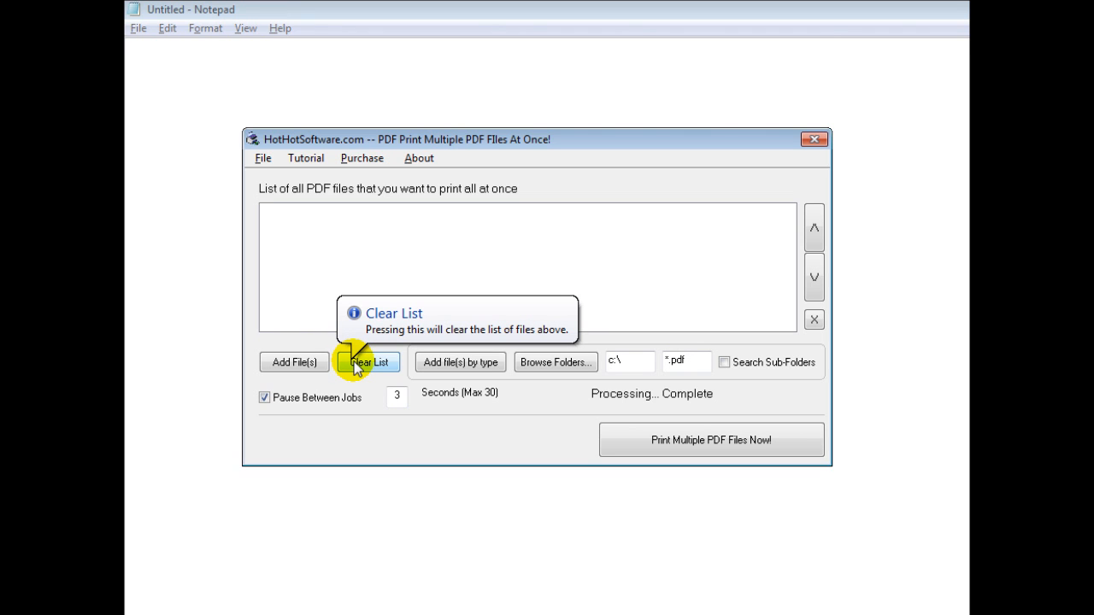
{"action": "mouse_move", "coordinate": [451, 369]}
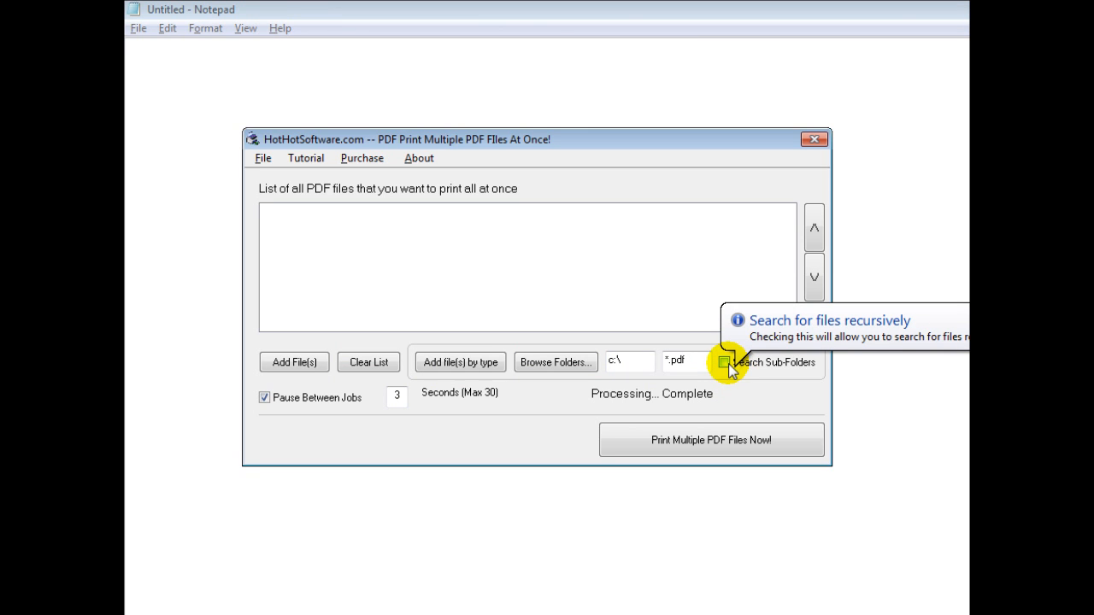
- Tick Search Sub-Folders so folder-based adding includes files in sub-folders
{"action": "left_click", "coordinate": [723, 363]}
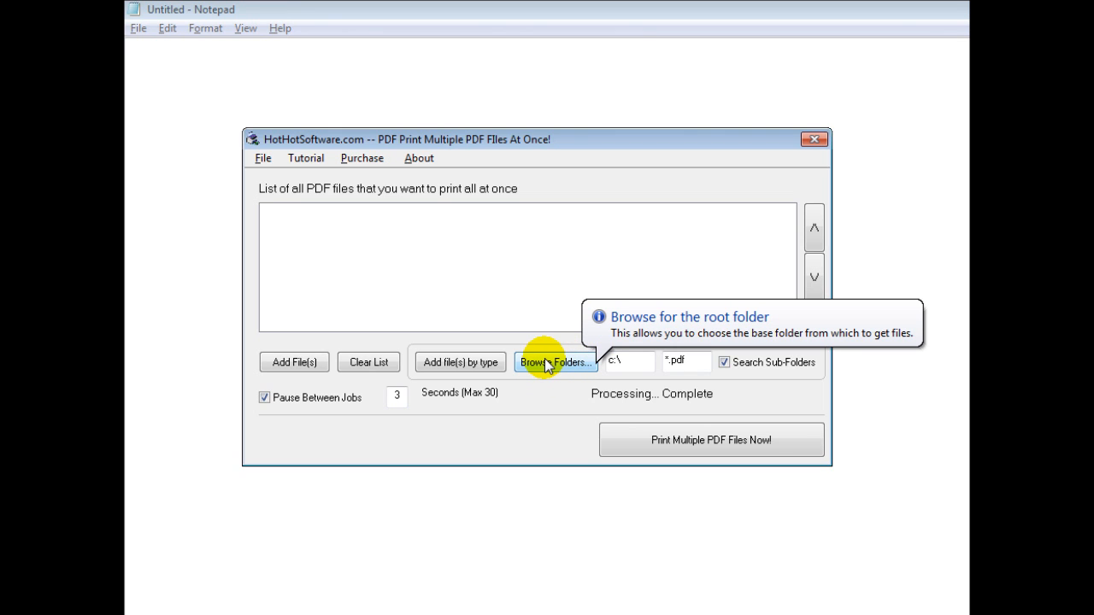
{"action": "mouse_move", "coordinate": [460, 362]}
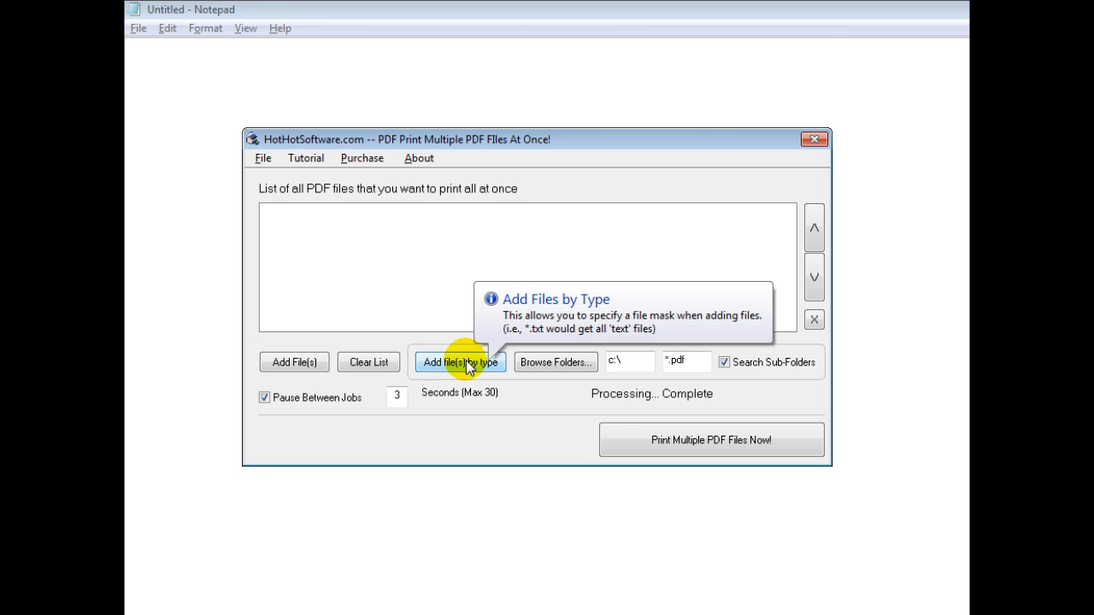
{"action": "mouse_move", "coordinate": [772, 557]}
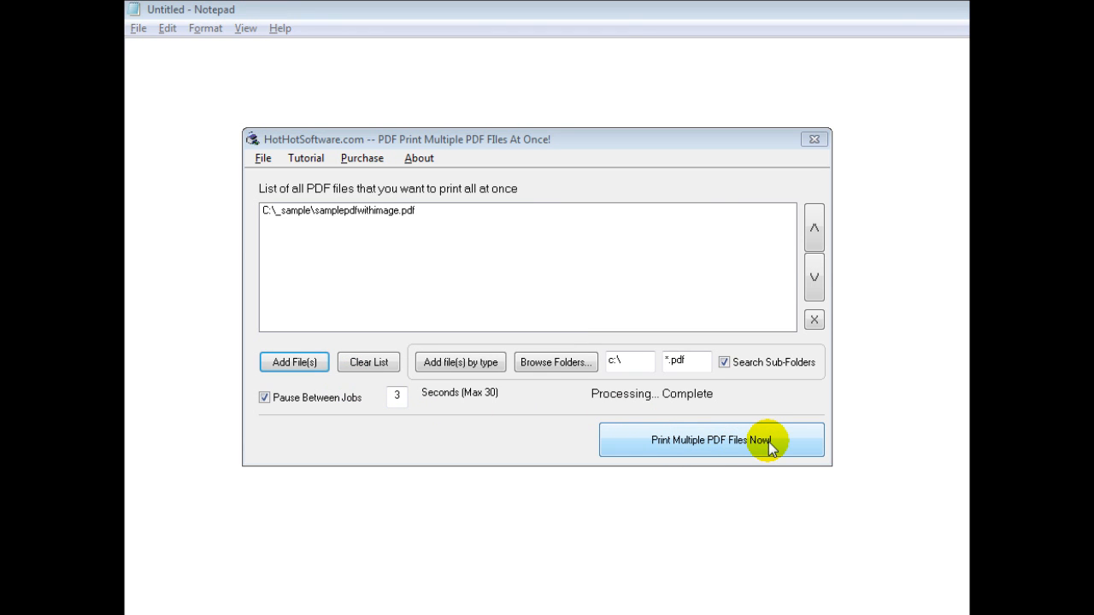
{"action": "mouse_move", "coordinate": [393, 236]}
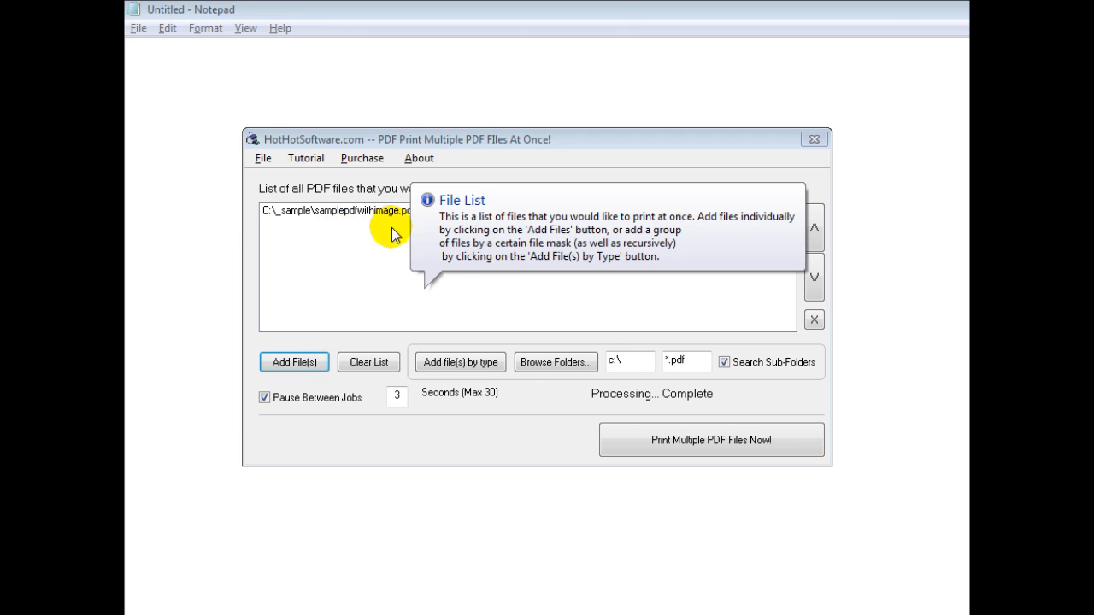
{"action": "mouse_move", "coordinate": [316, 405]}
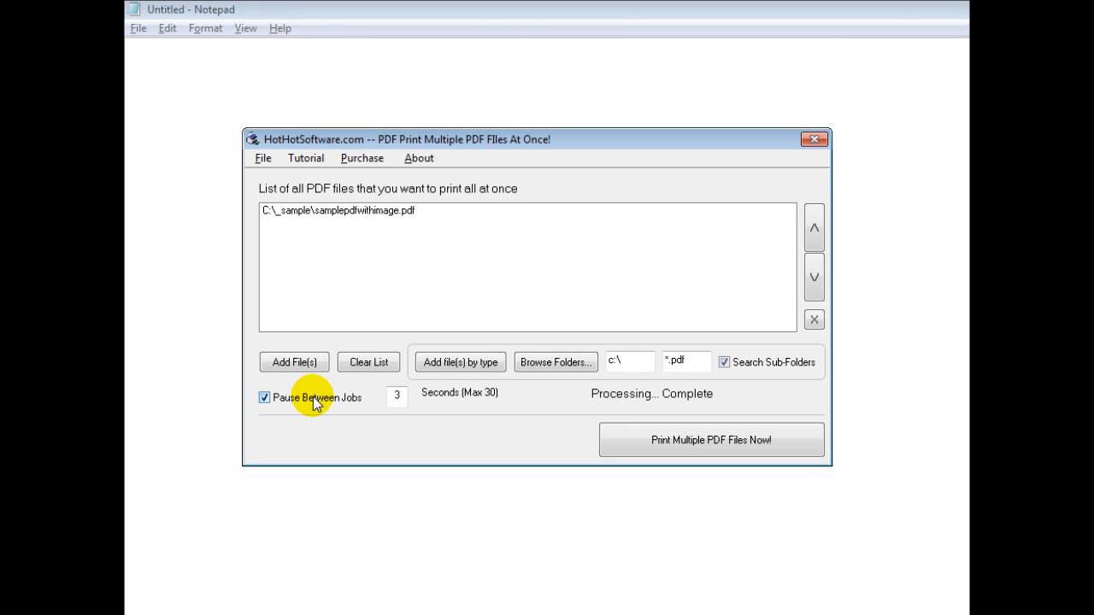
{"action": "mouse_move", "coordinate": [373, 253]}
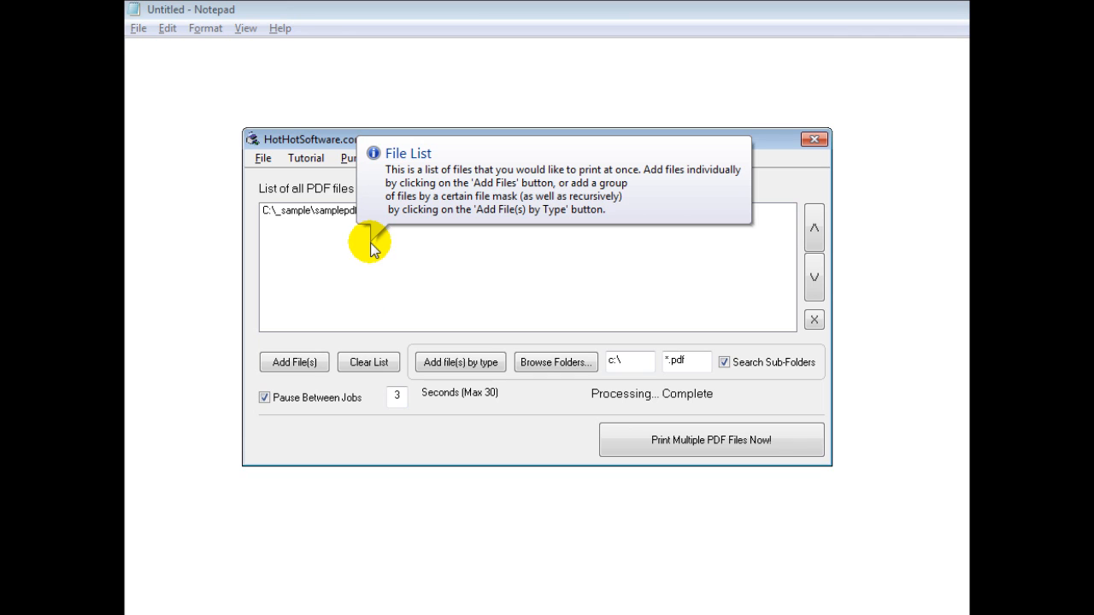
{"action": "mouse_move", "coordinate": [397, 280]}
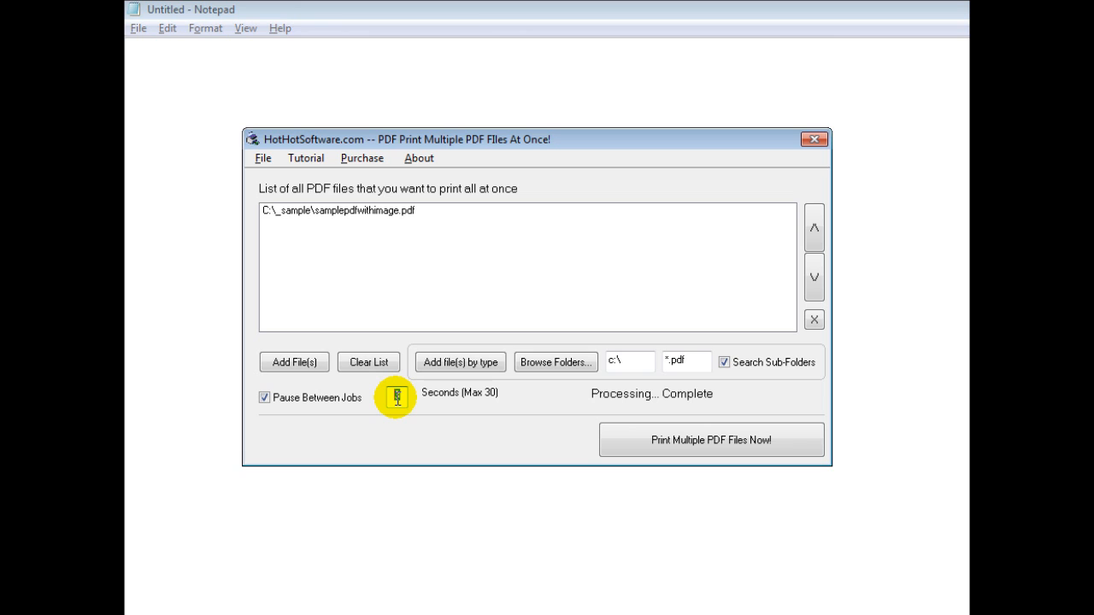
- Enter 3 in the Seconds (Max 30) box for the pause between print jobs
{"action": "type", "text": "3"}
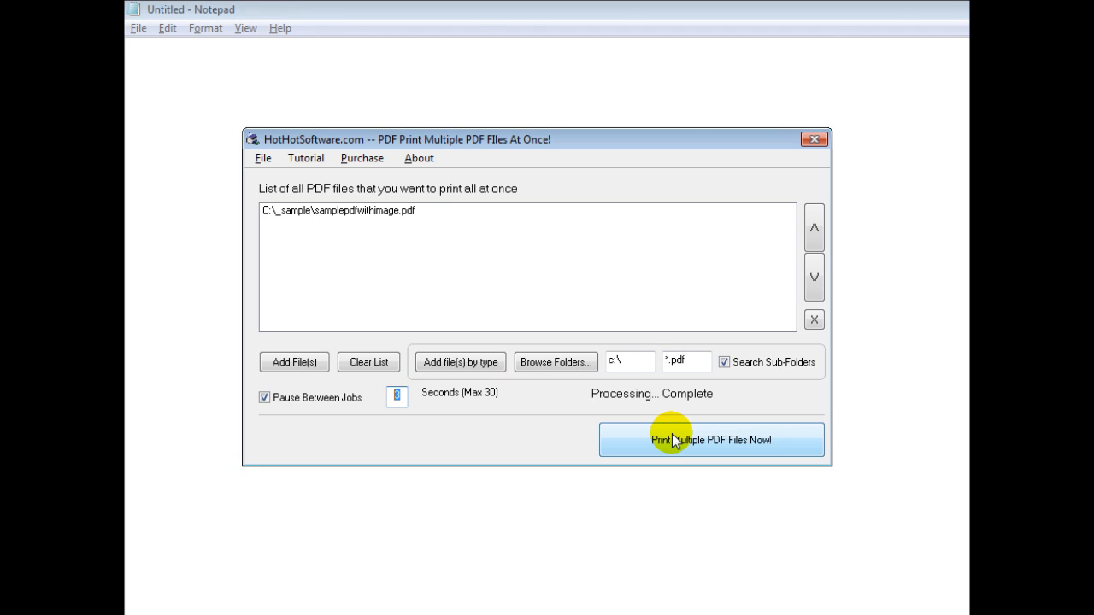
{"action": "mouse_move", "coordinate": [595, 187]}
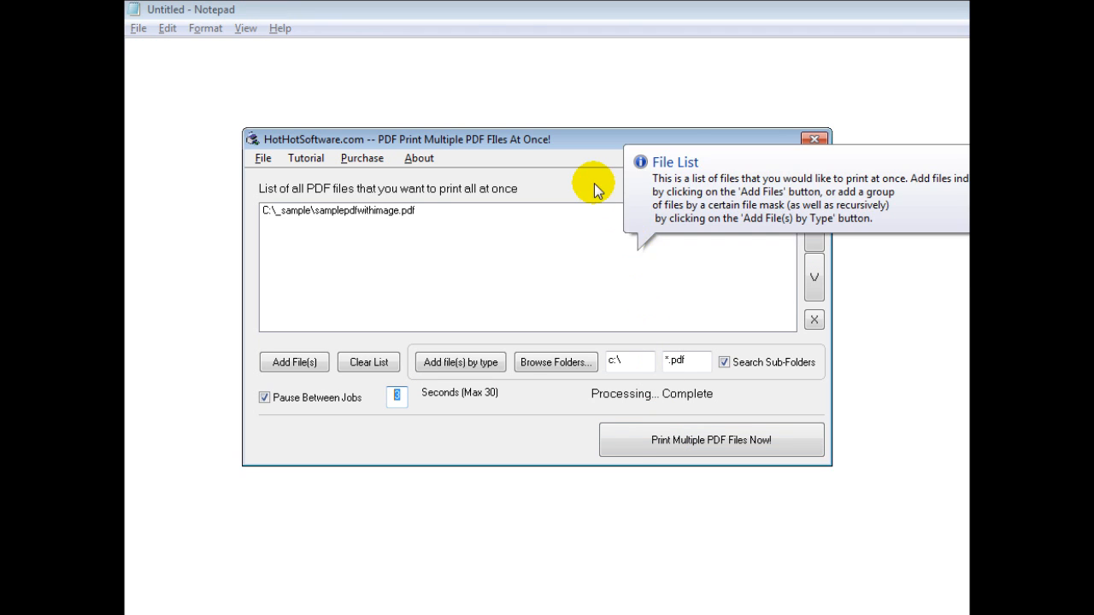
{"action": "mouse_move", "coordinate": [331, 157]}
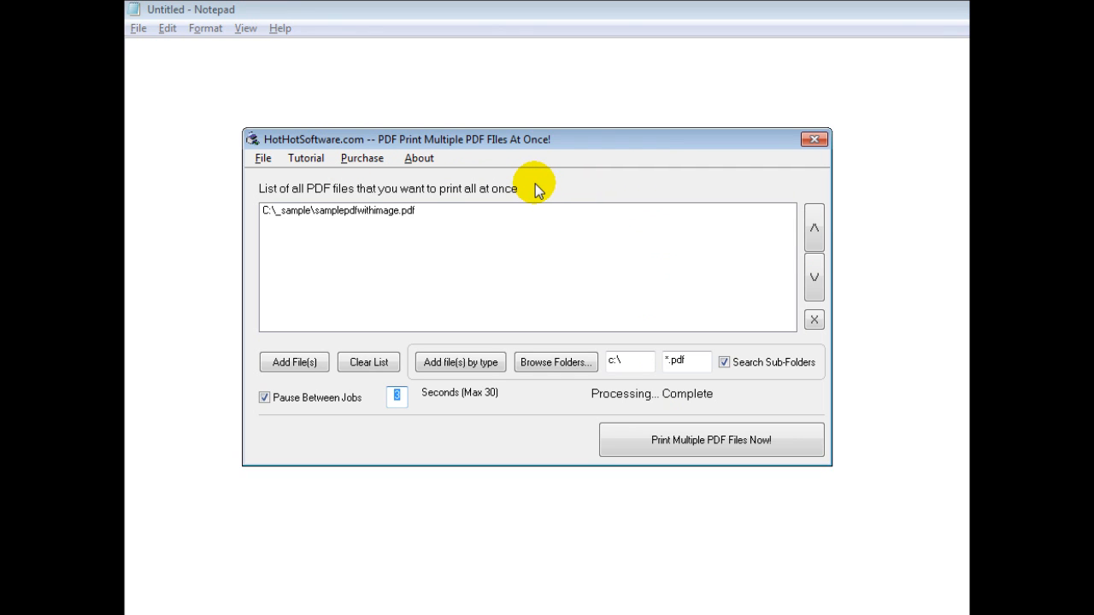
{"action": "mouse_move", "coordinate": [542, 190]}
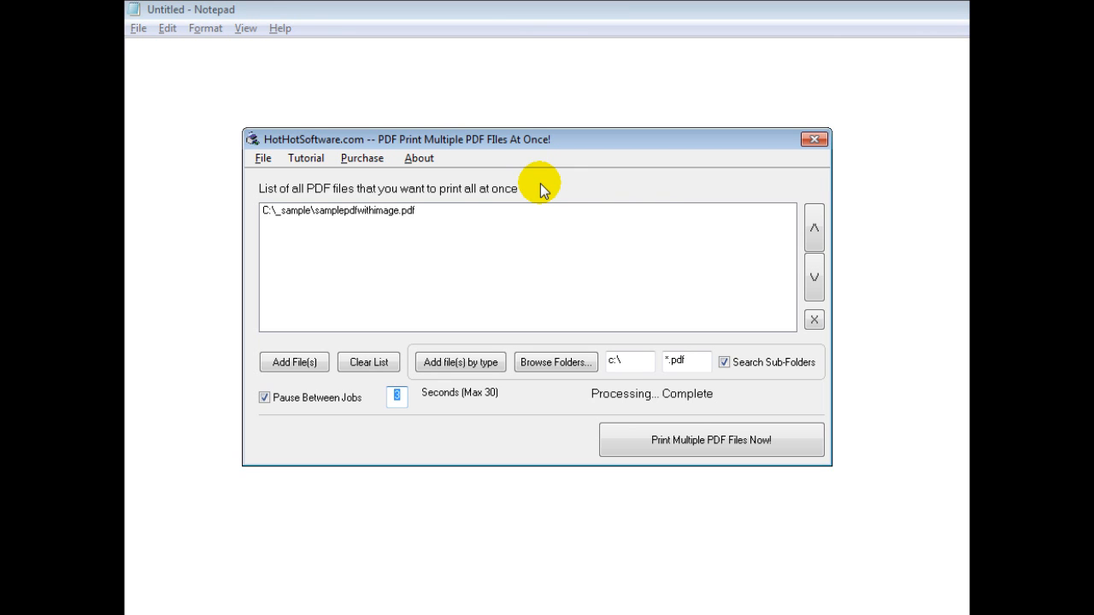
{"action": "mouse_move", "coordinate": [817, 596]}
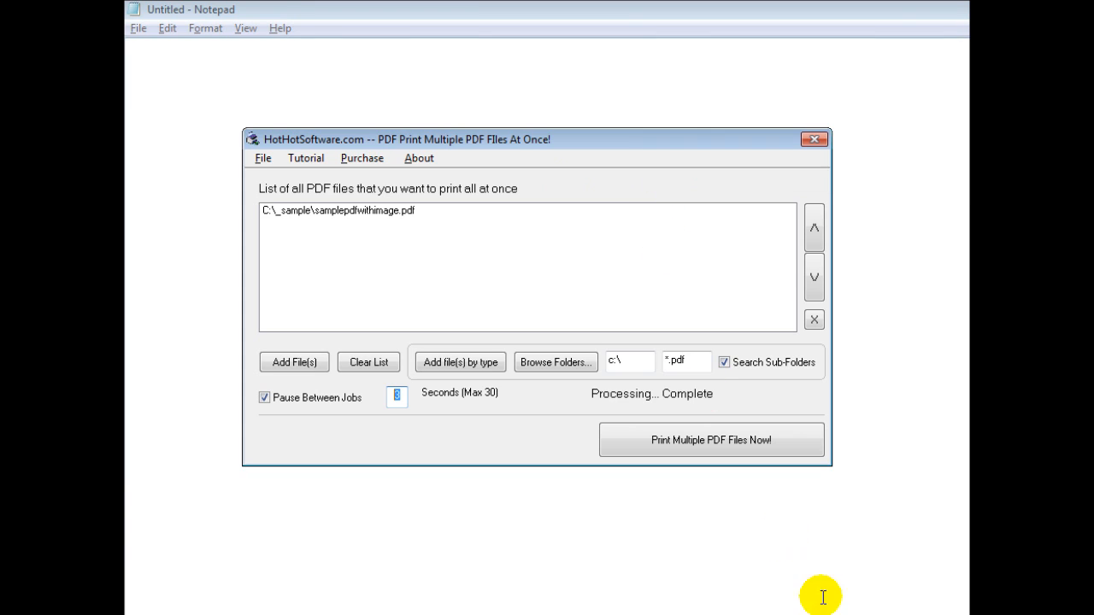